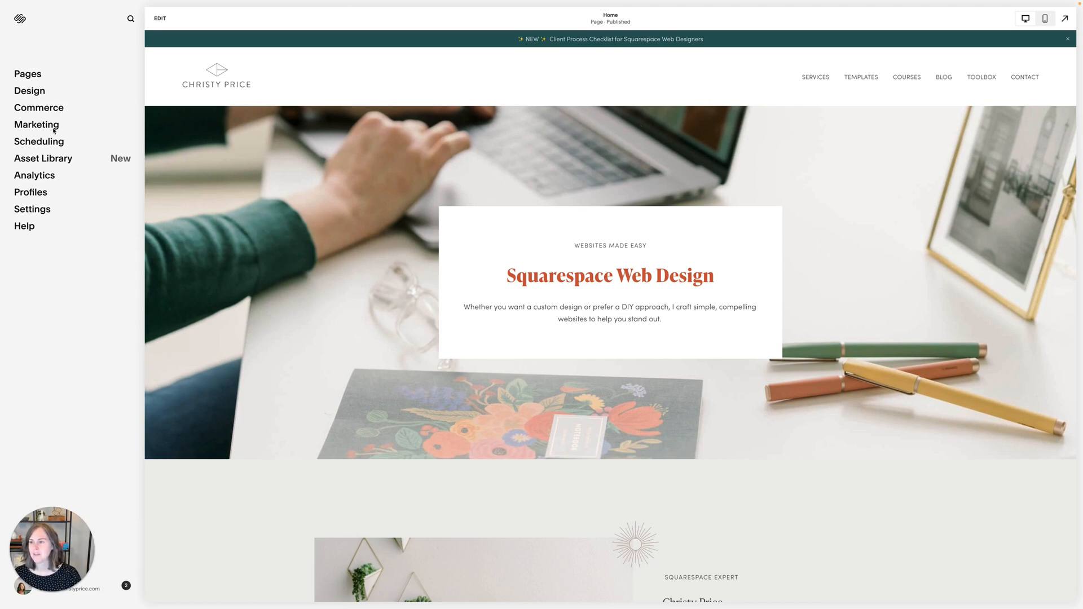
- Open the Marketing tools panel and bring up the empty site search box
click(36, 125)
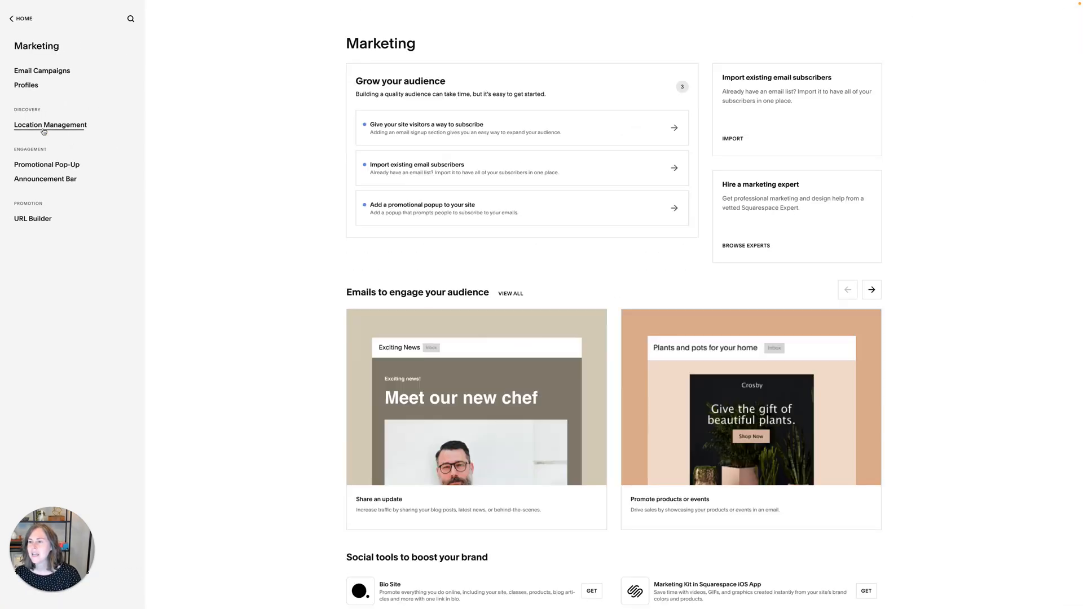
mouse_move(119, 243)
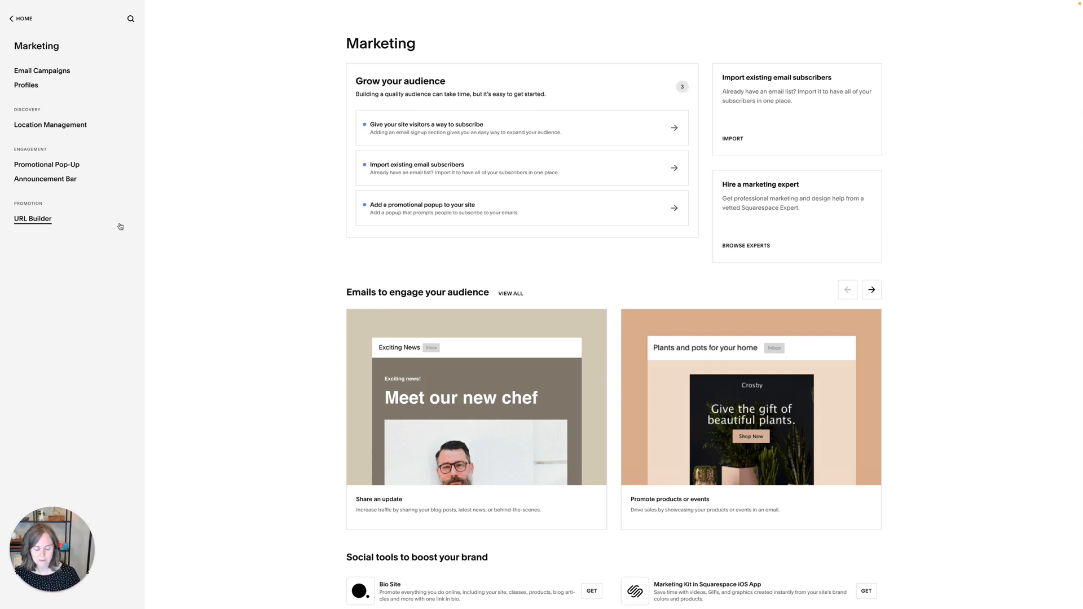
click(130, 18)
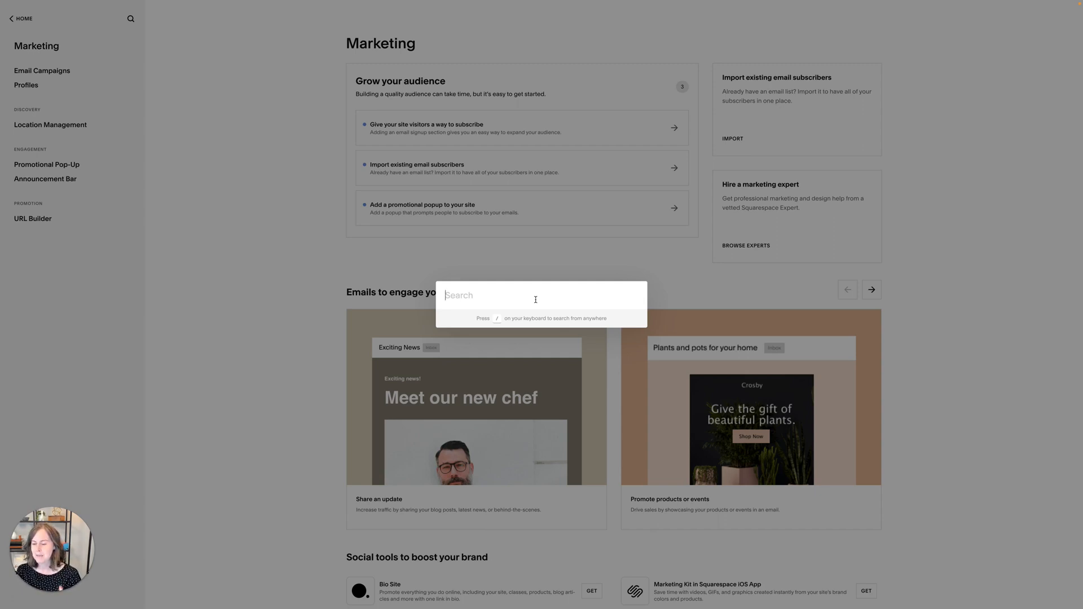
- Search settings for 'seo' and open SEO Appearance
text(seo)
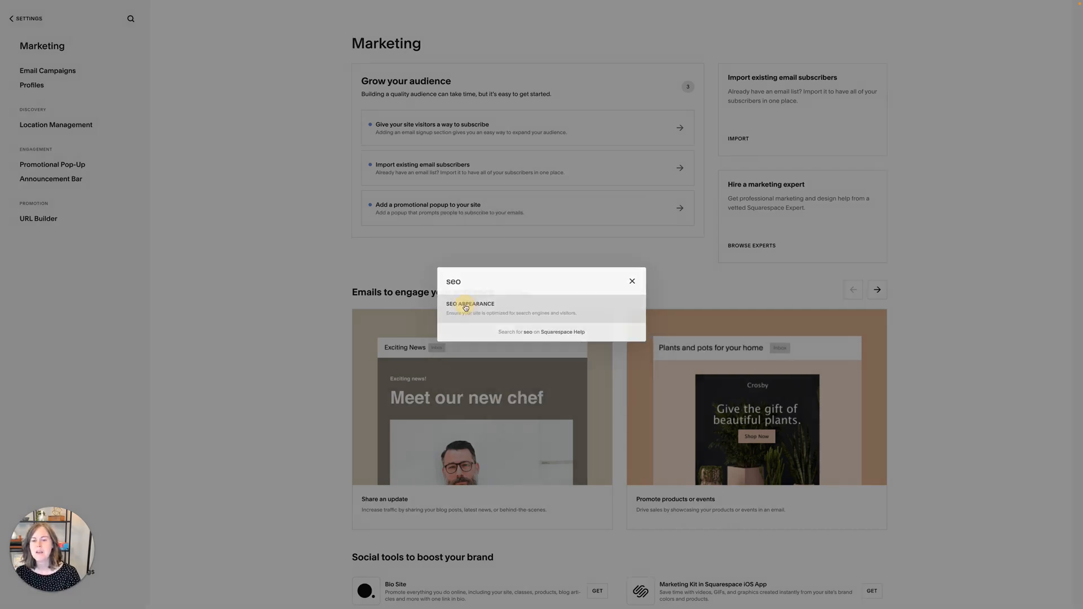
click(469, 305)
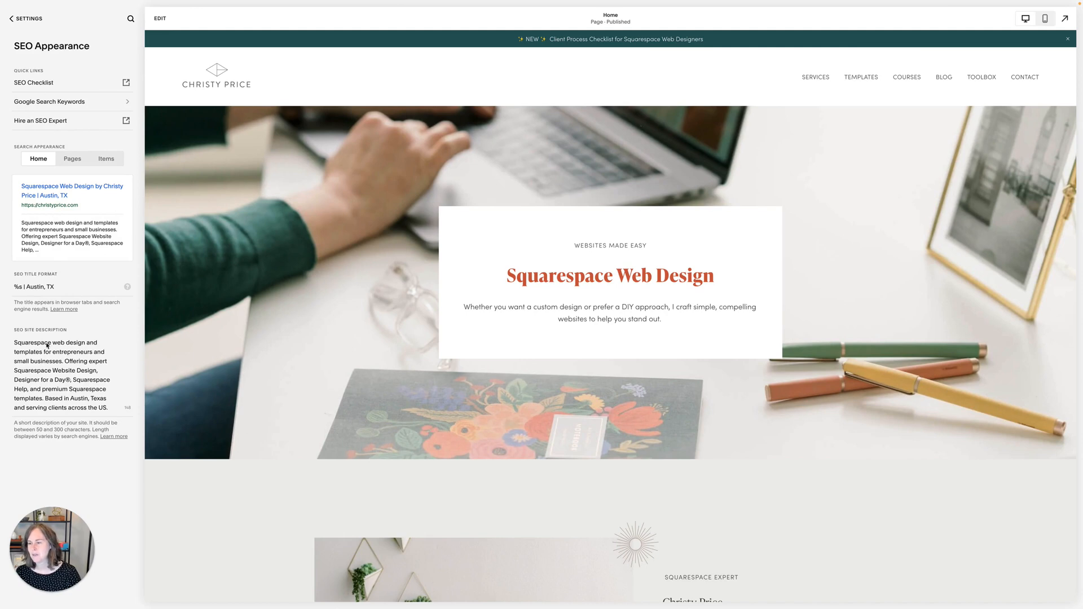
mouse_move(61, 419)
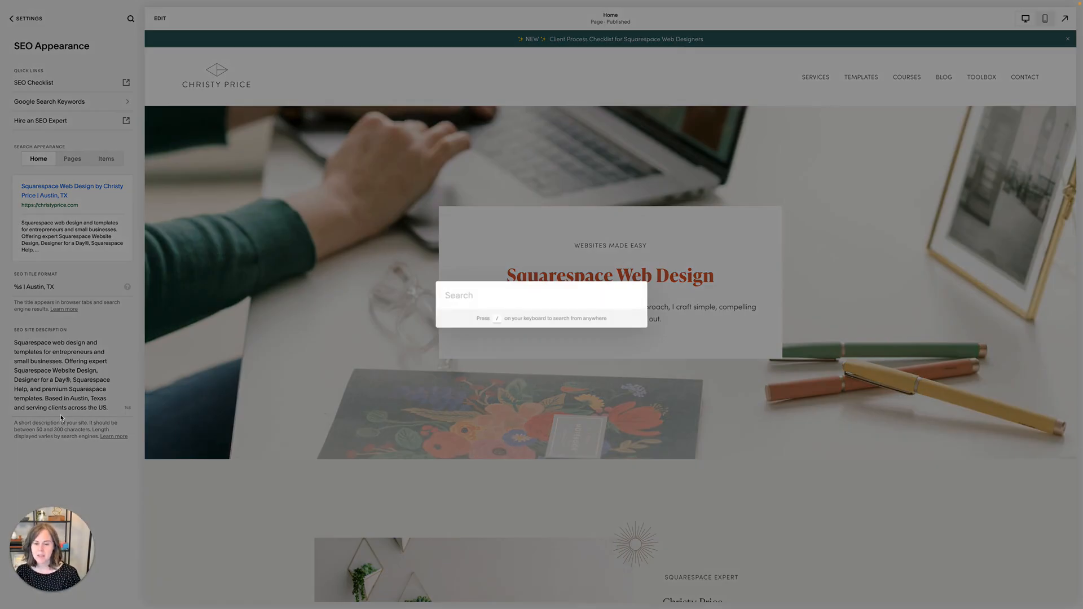
- Search settings for 'per' and open the Permissions result
text(per)
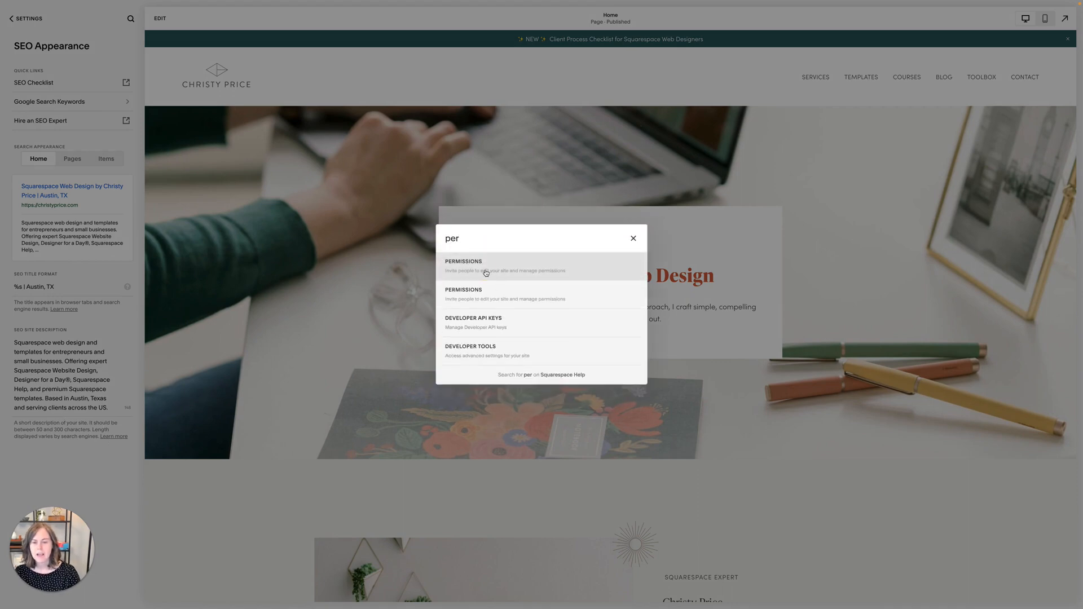
click(485, 266)
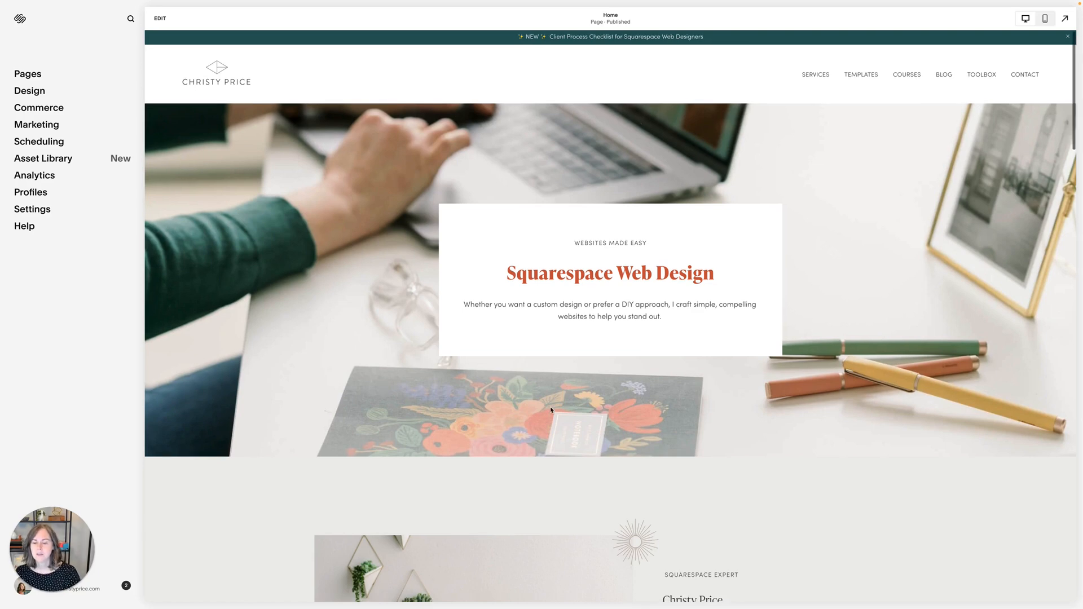
- Add a Code block above the services heading via block search 'co', then delete it
scroll(down, 3)
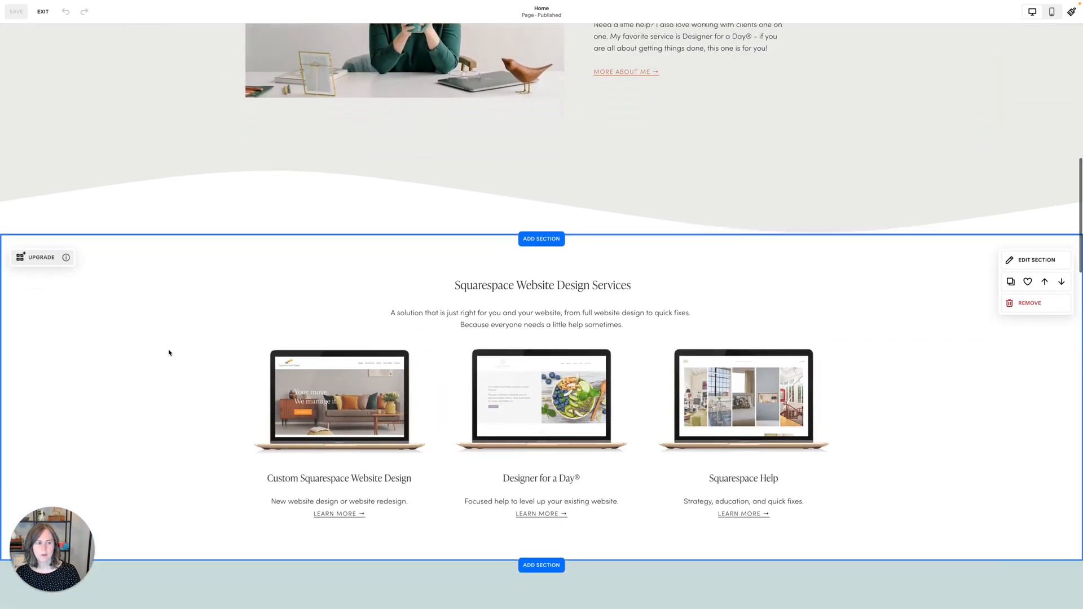
scroll(down, 3)
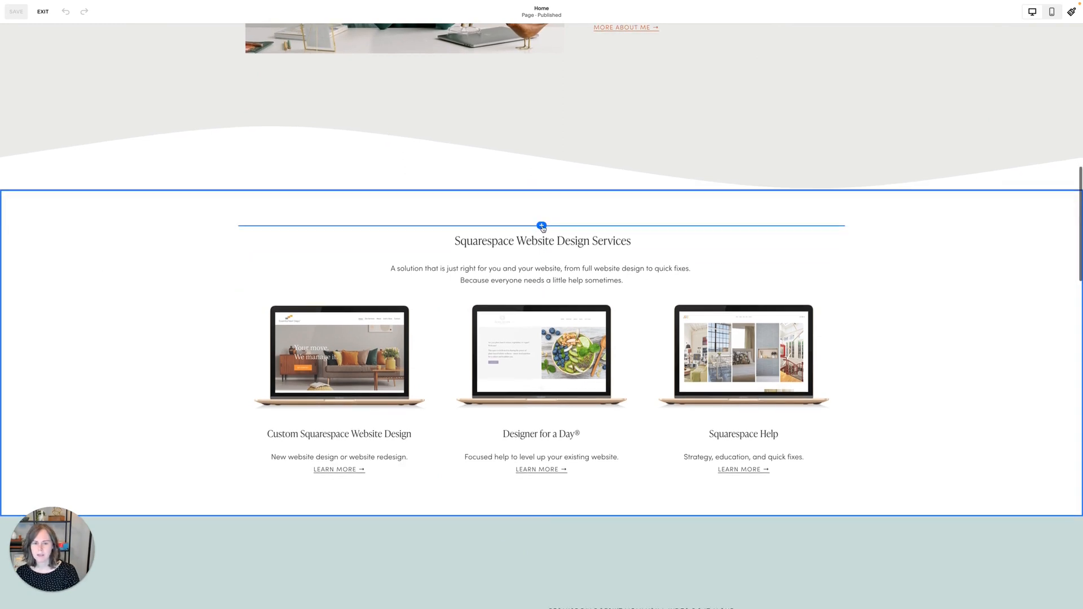
click(541, 226)
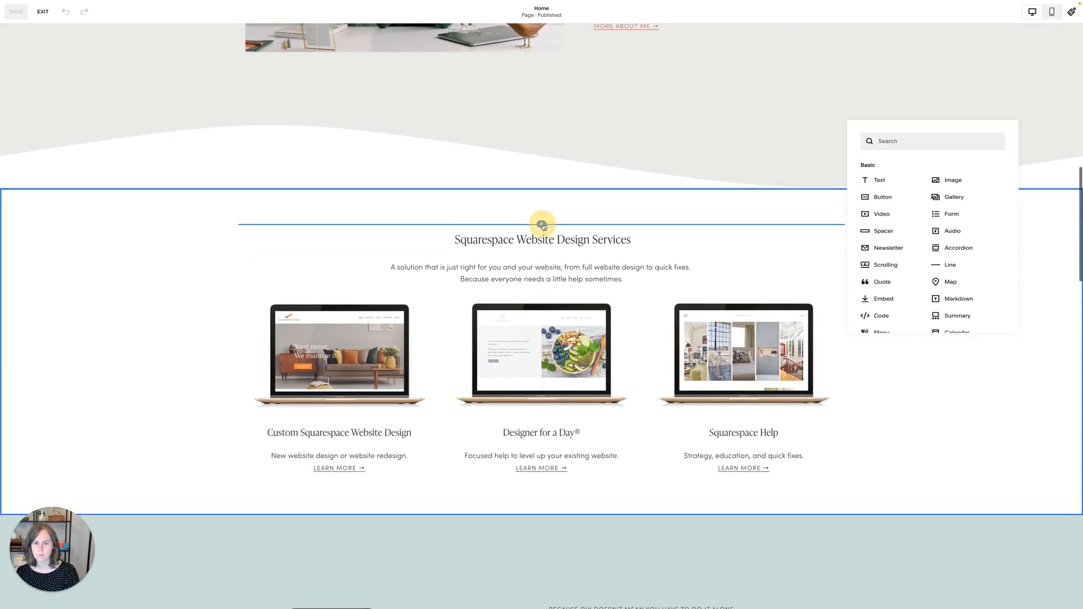
text(code)
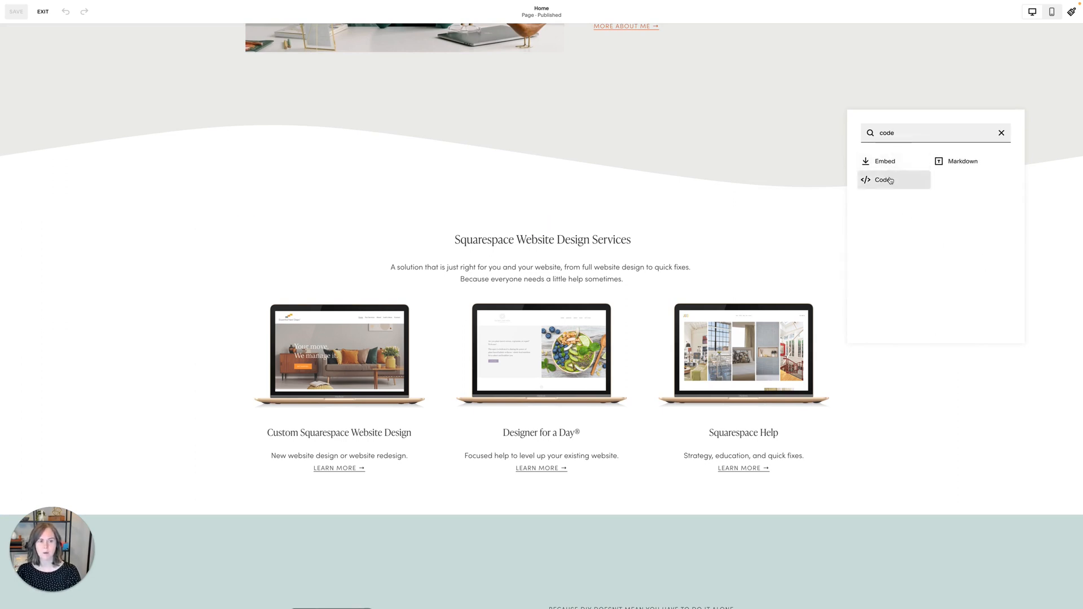
click(883, 180)
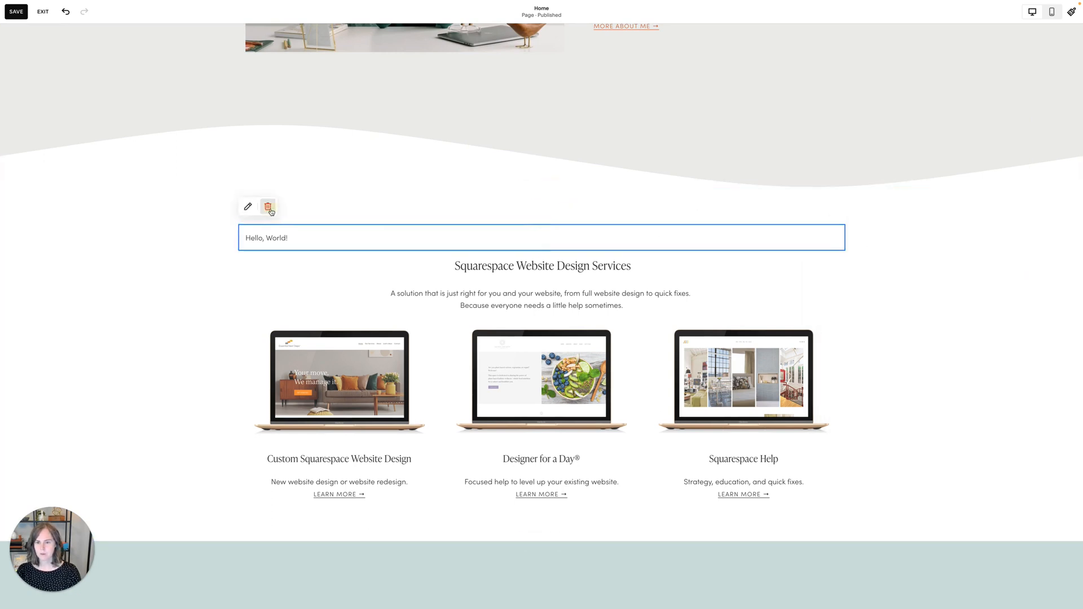
click(267, 207)
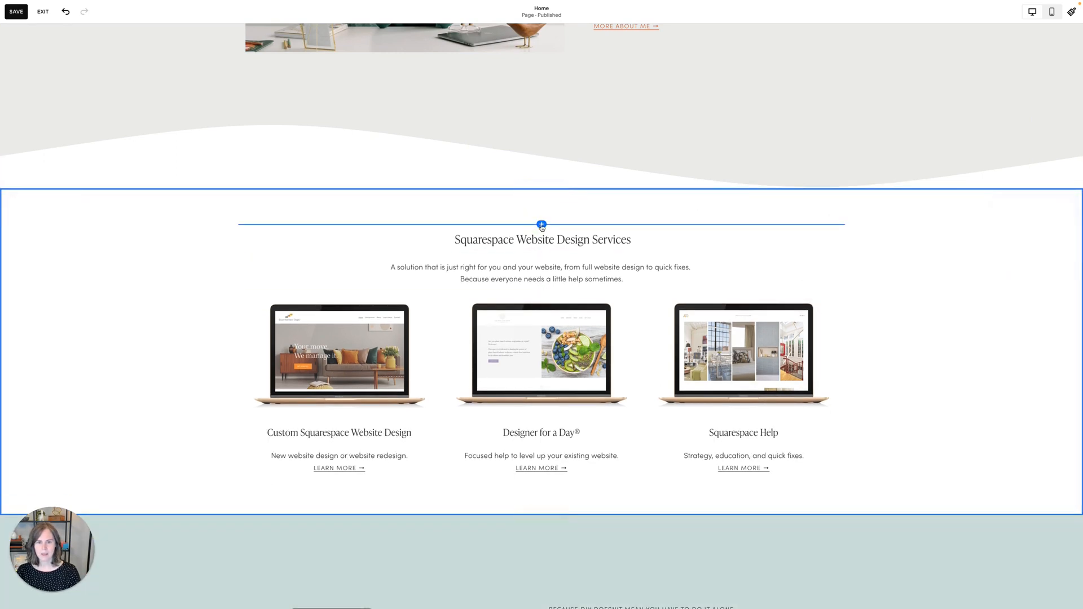
- Try a 'res' block search, clear it, then add an Instagram feed block
text(reser)
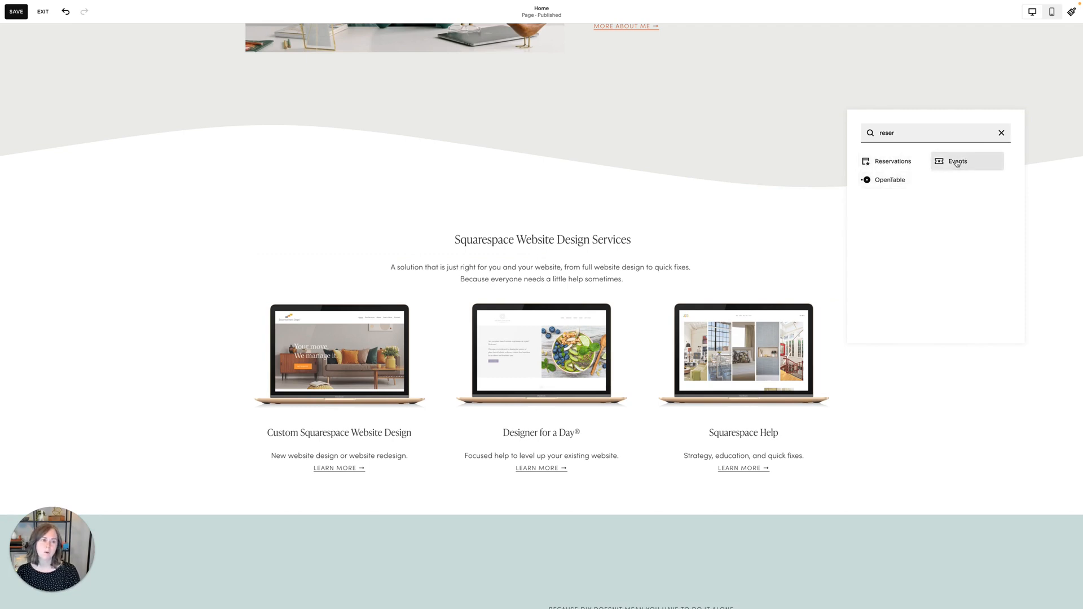
click(1001, 133)
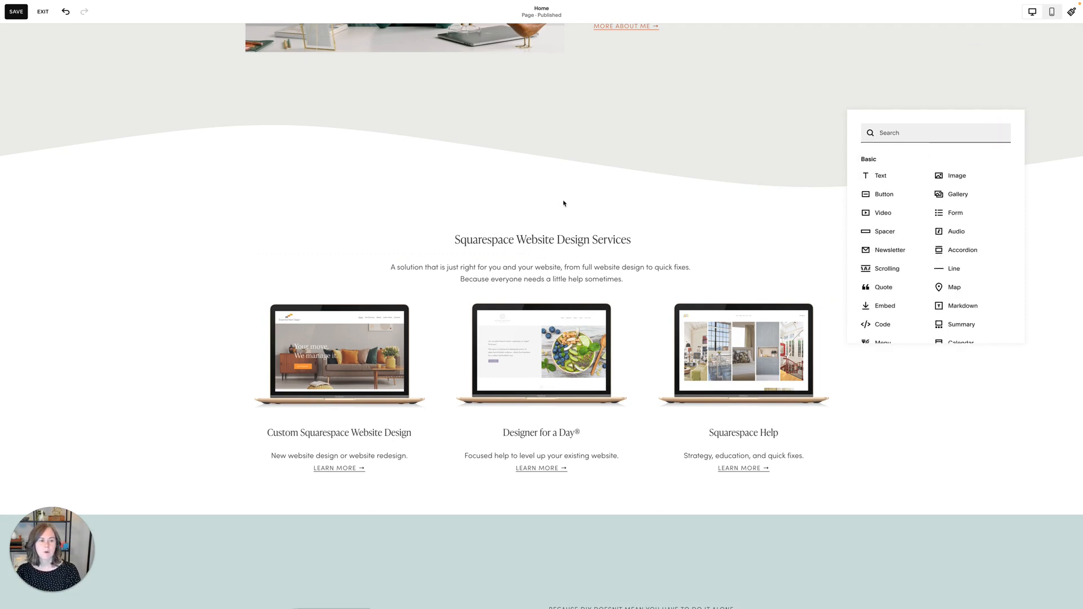
scroll(down, 3)
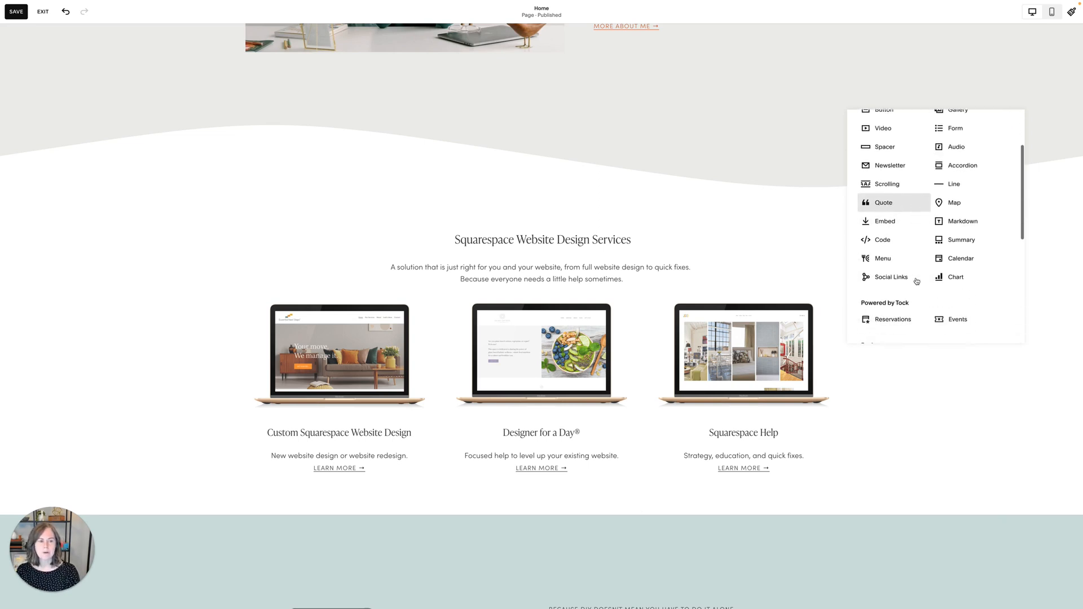
scroll(down, 3)
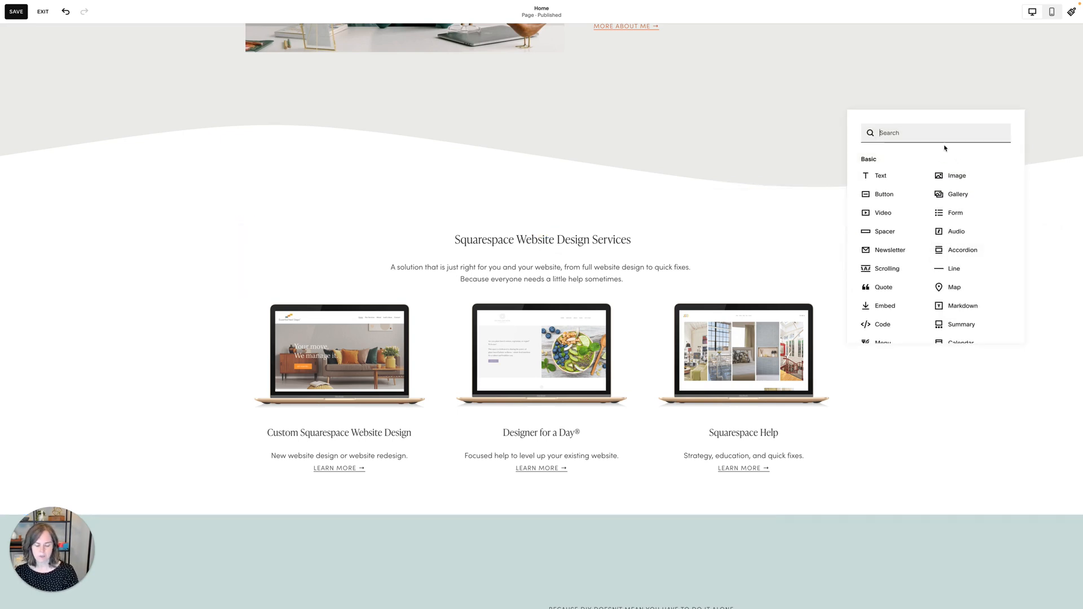
text(ins)
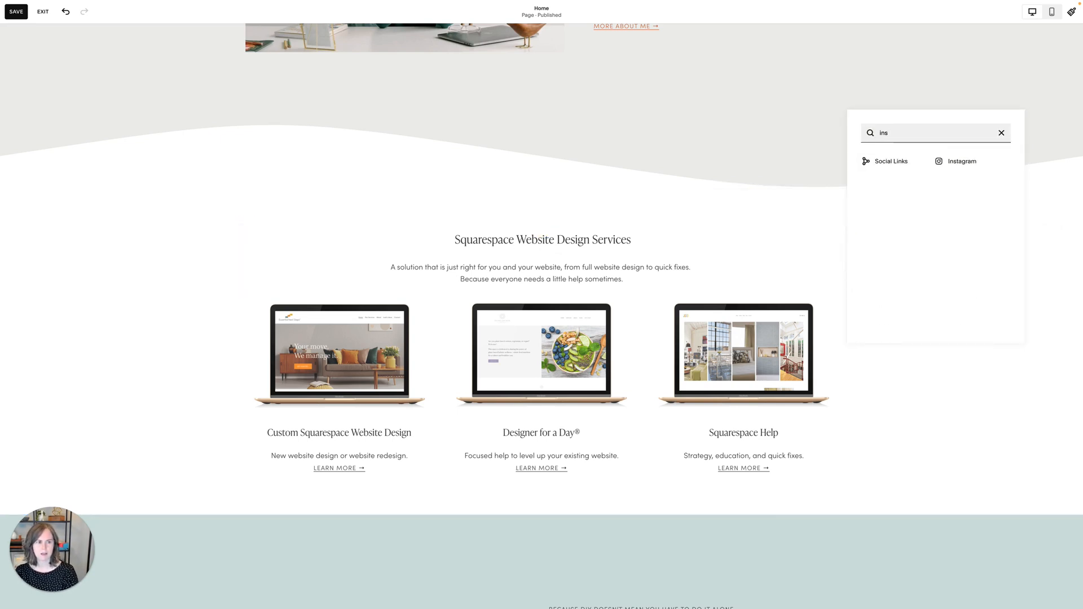
click(961, 161)
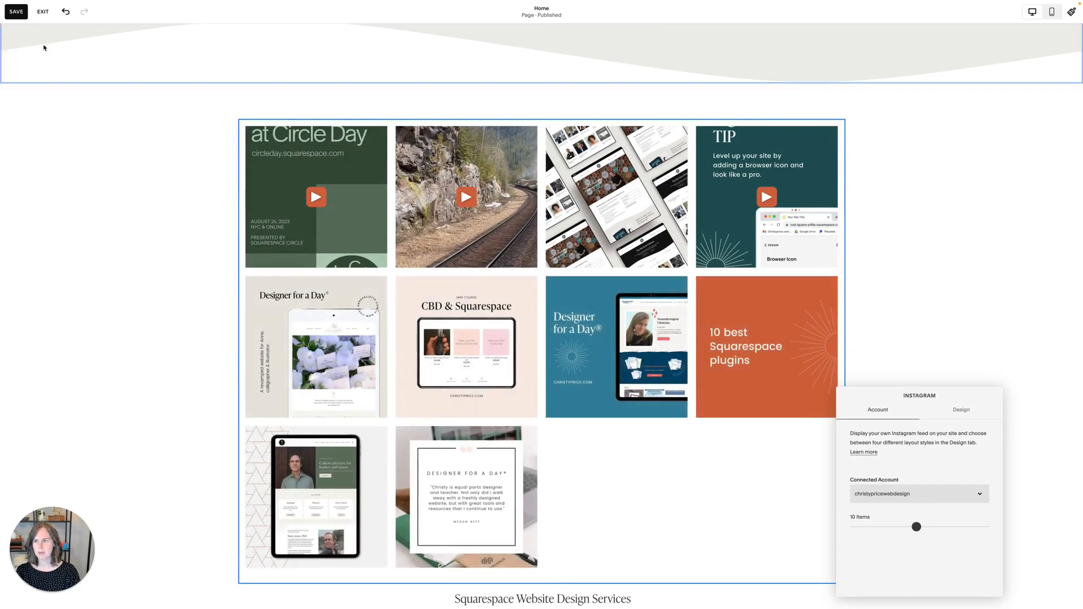
- Close the Instagram block settings and exit the editor without saving
click(15, 11)
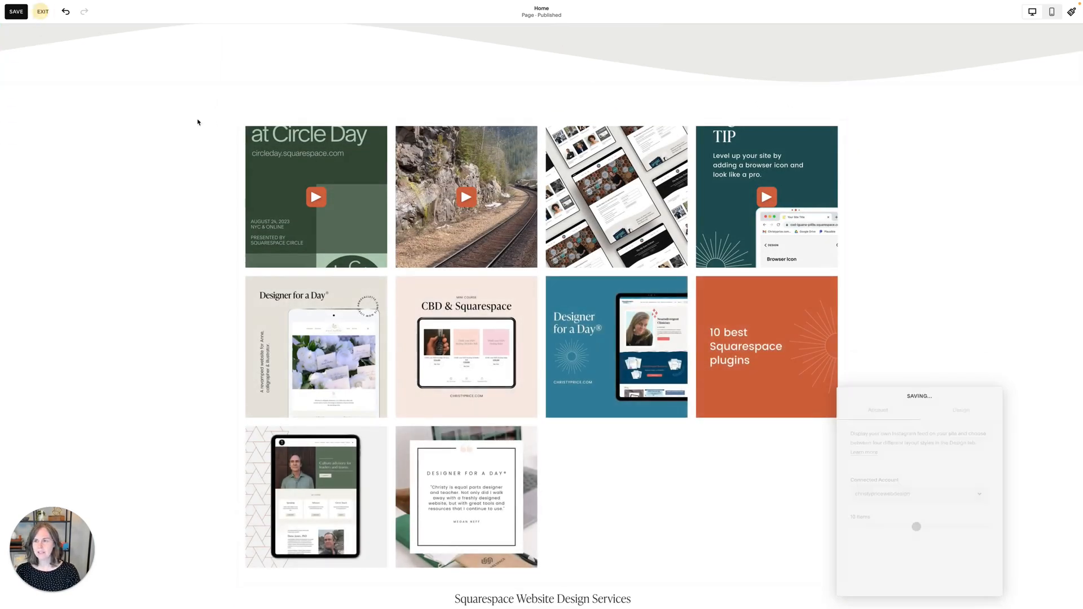
click(42, 12)
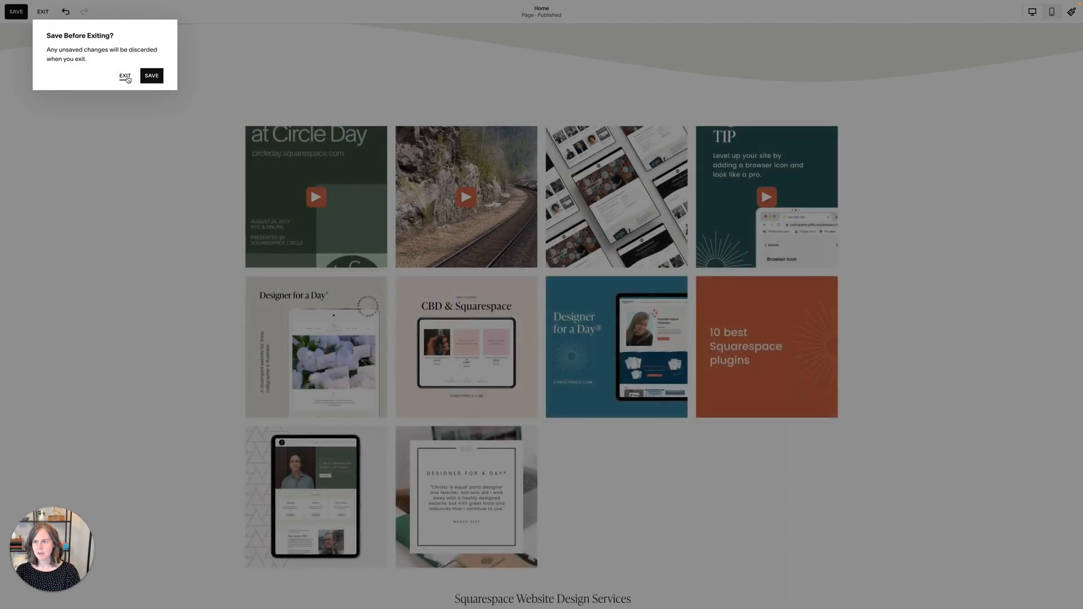
click(126, 75)
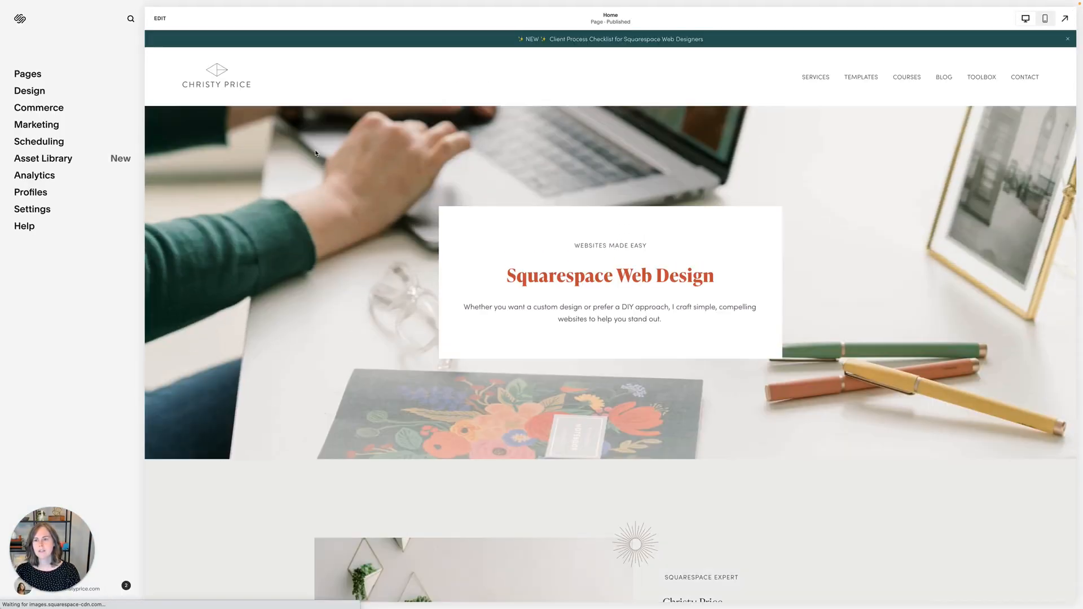
- Reopen the homepage editor and search the hero section's block picker for 'insta'
click(161, 18)
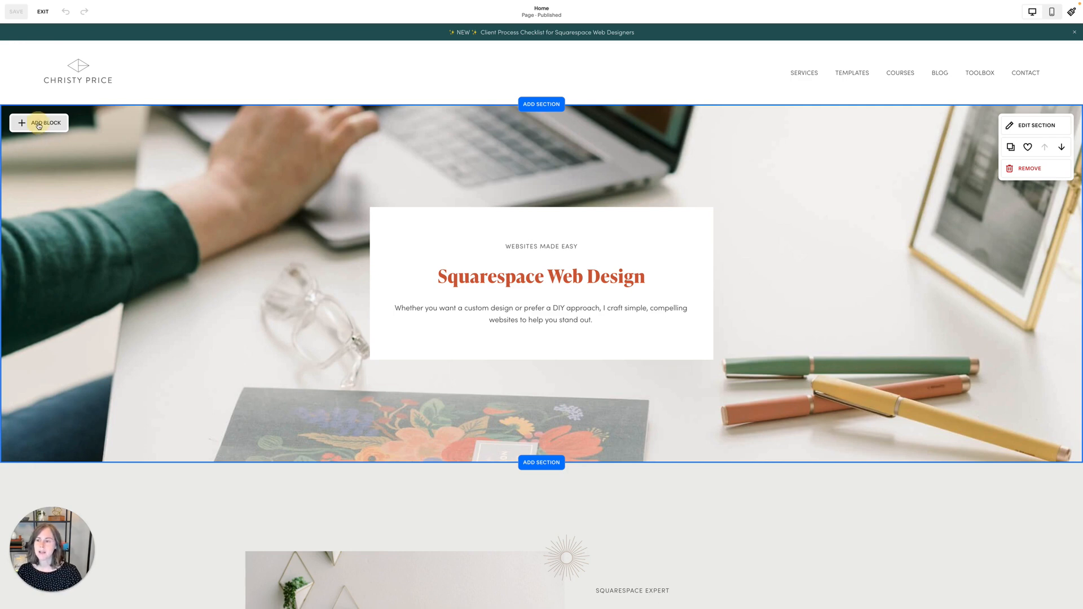
click(39, 122)
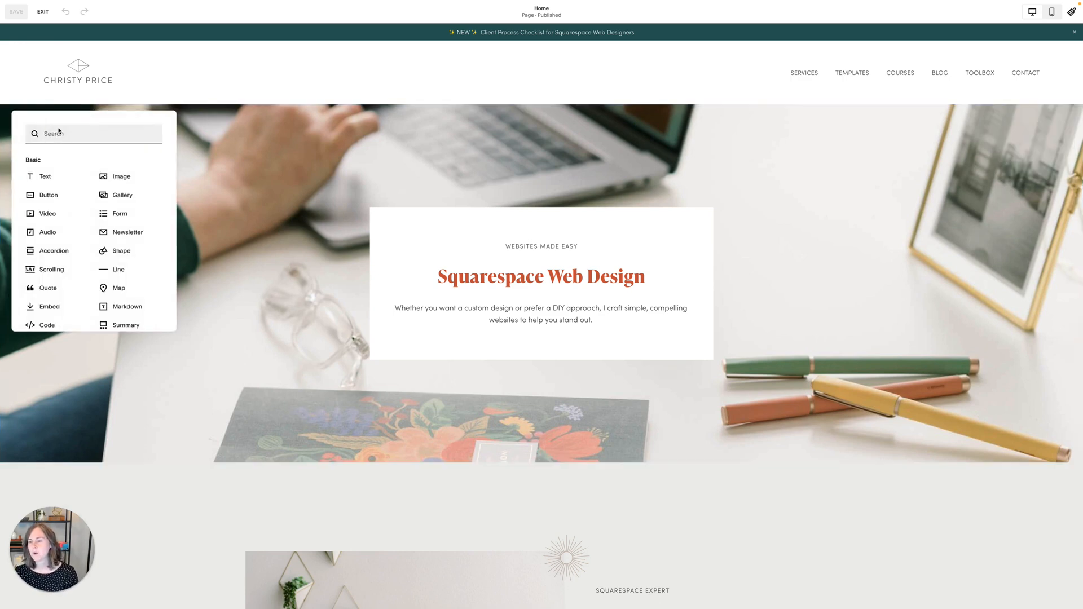
text(insta)
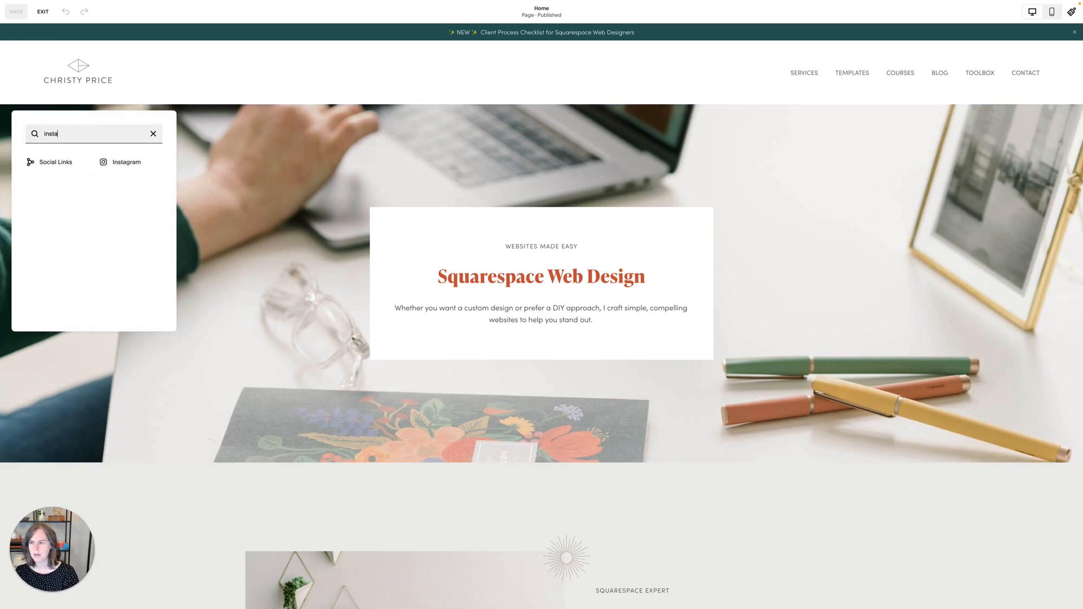
mouse_move(125, 162)
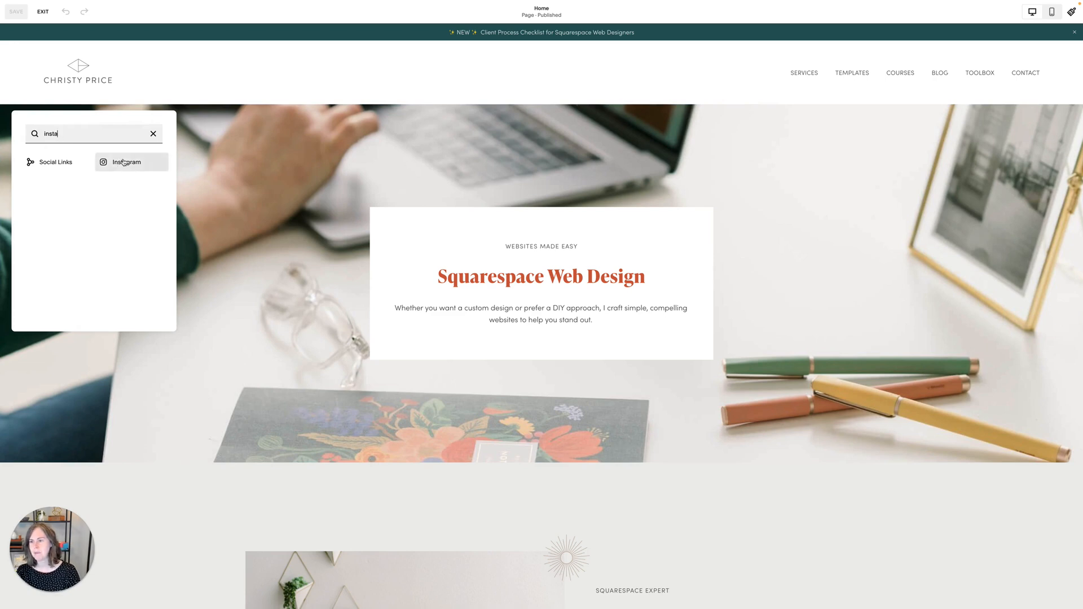